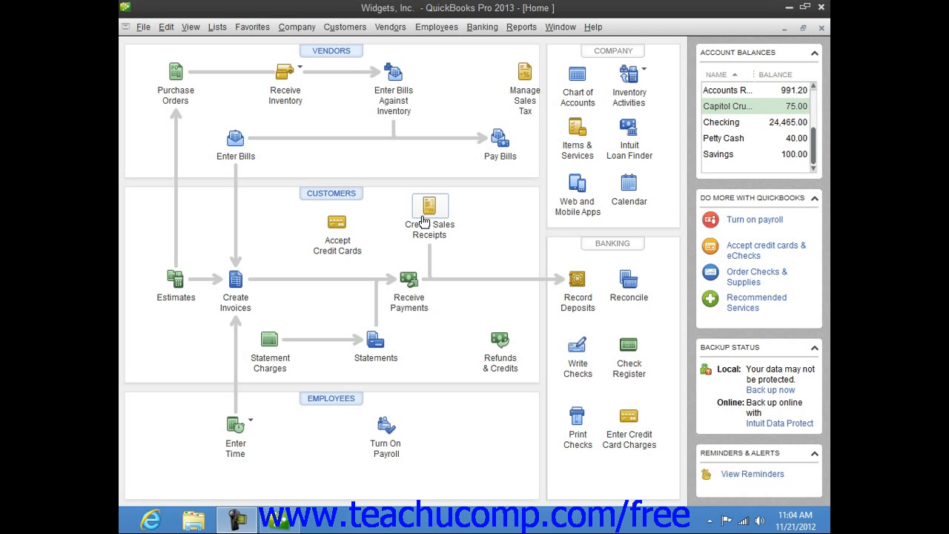
{"action": "mouse_move", "coordinate": [430, 215]}
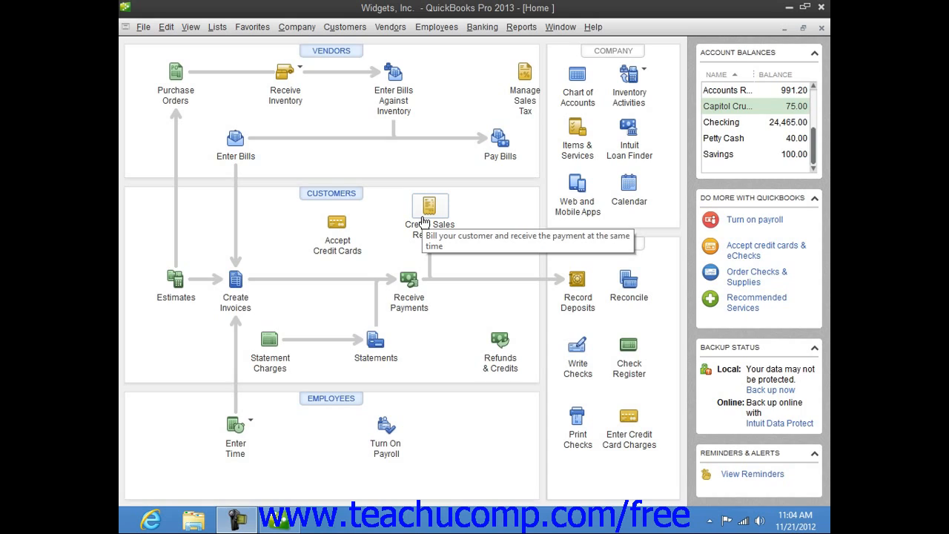
{"action": "mouse_move", "coordinate": [412, 225]}
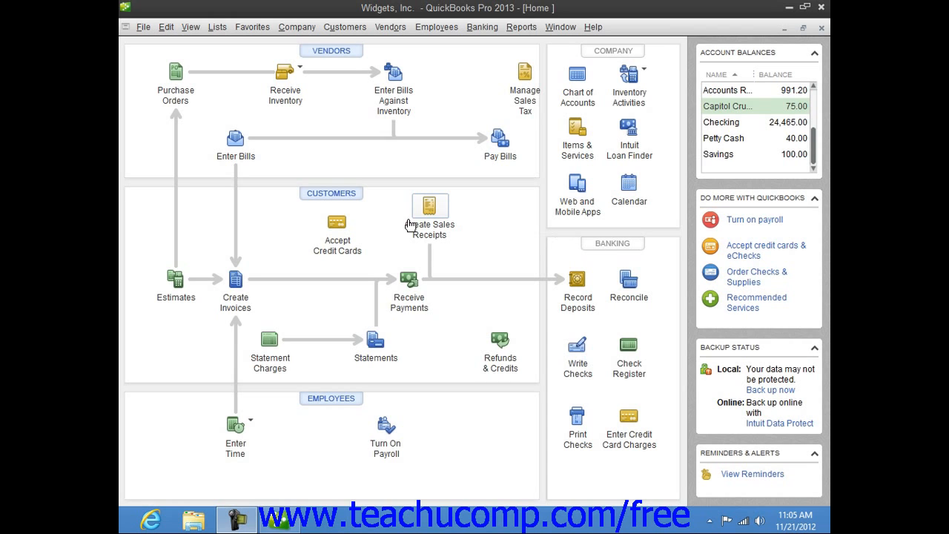
{"action": "mouse_move", "coordinate": [238, 52]}
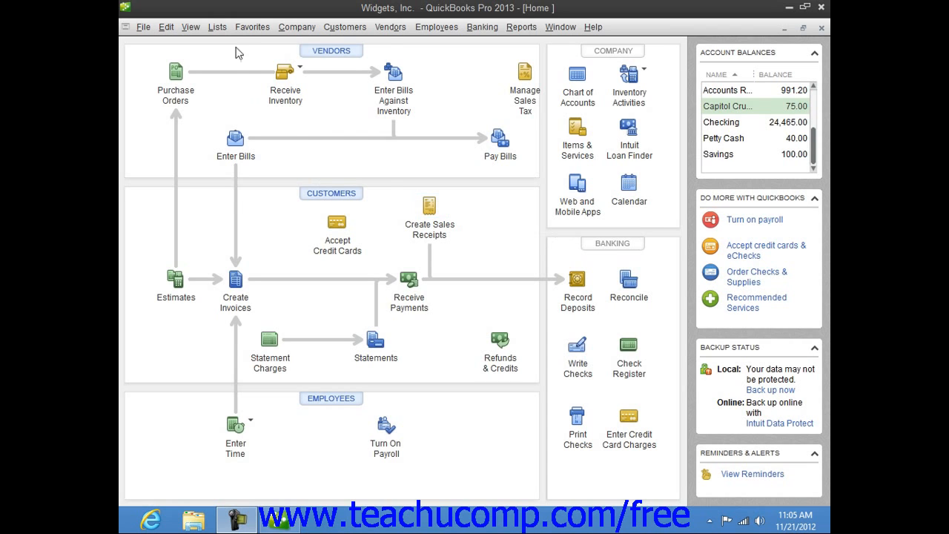
Step: Bring up the Activities menu for the Capitol Crude Gas Card in the Chart of Accounts
{"action": "left_click", "coordinate": [577, 80]}
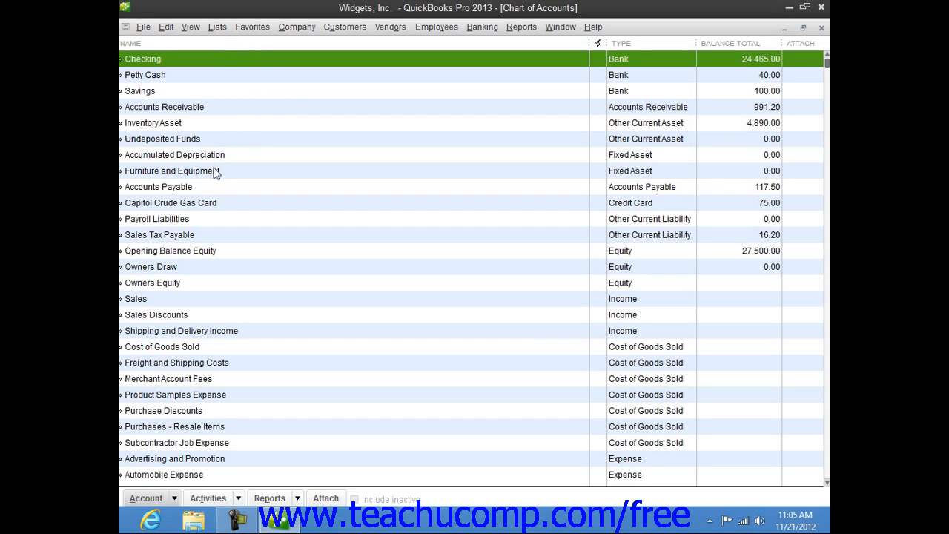
{"action": "left_click", "coordinate": [171, 201]}
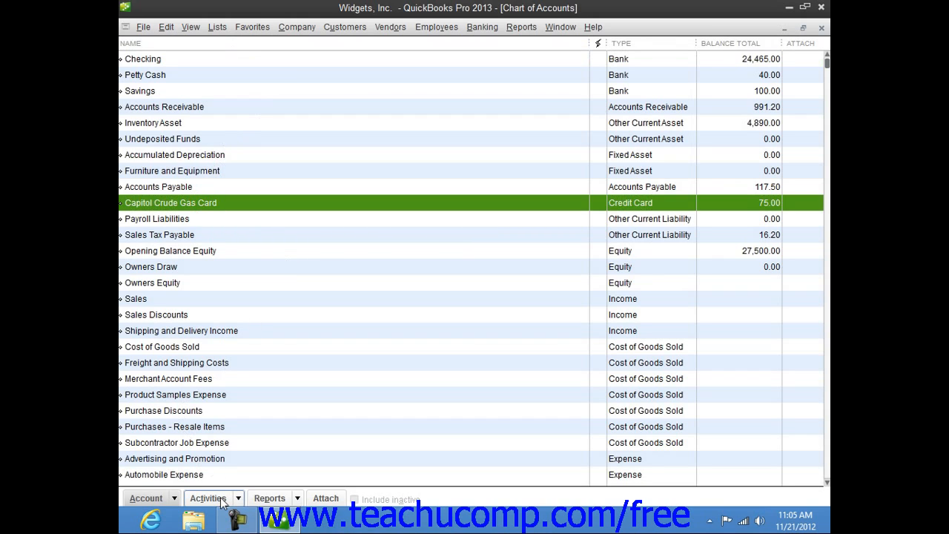
{"action": "left_click", "coordinate": [207, 499]}
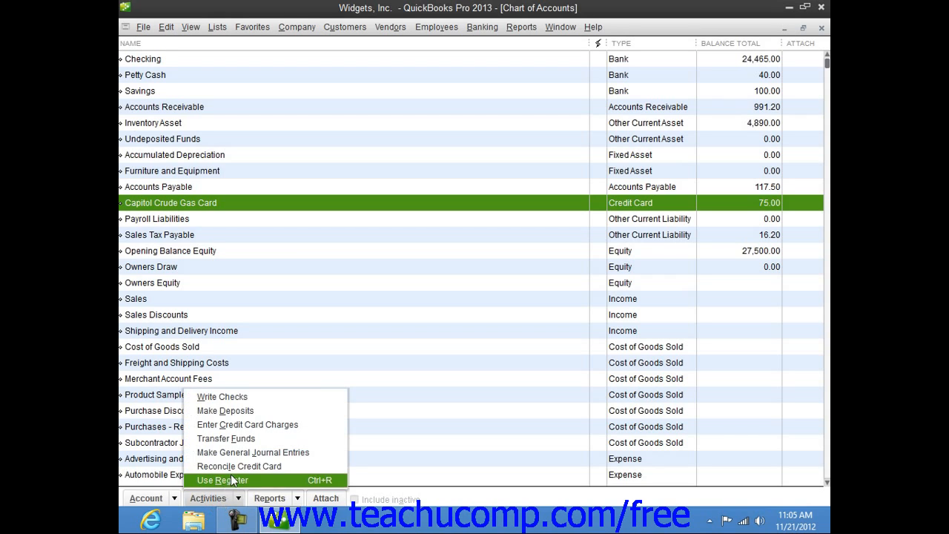
{"action": "mouse_move", "coordinate": [238, 465]}
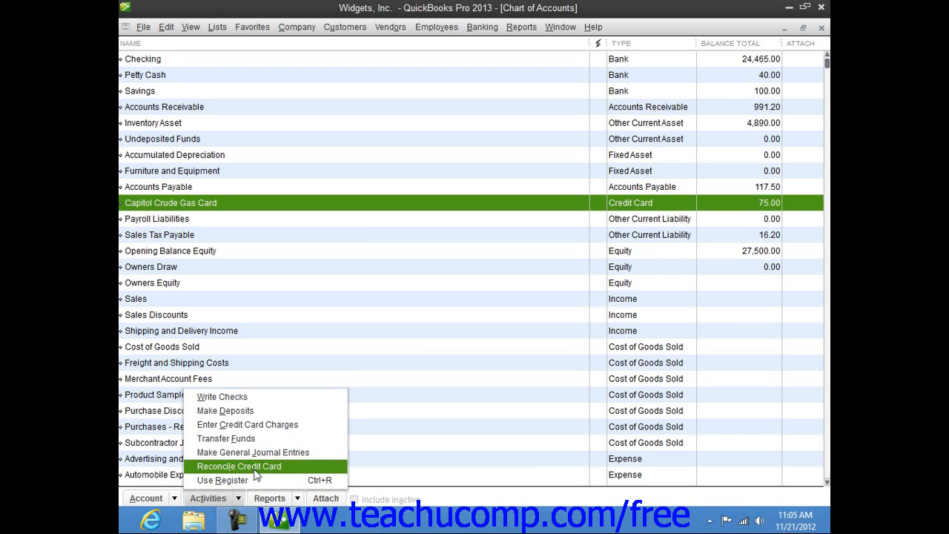
Step: Start Reconcile Credit Card for the 11/30/2012 statement, ending balance 75.00, and continue
{"action": "left_click", "coordinate": [239, 466]}
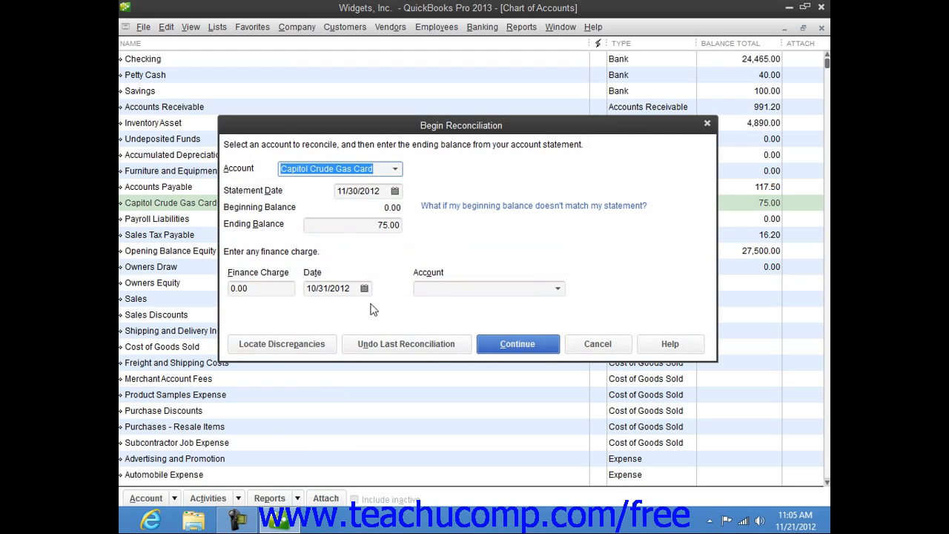
{"action": "mouse_move", "coordinate": [344, 258]}
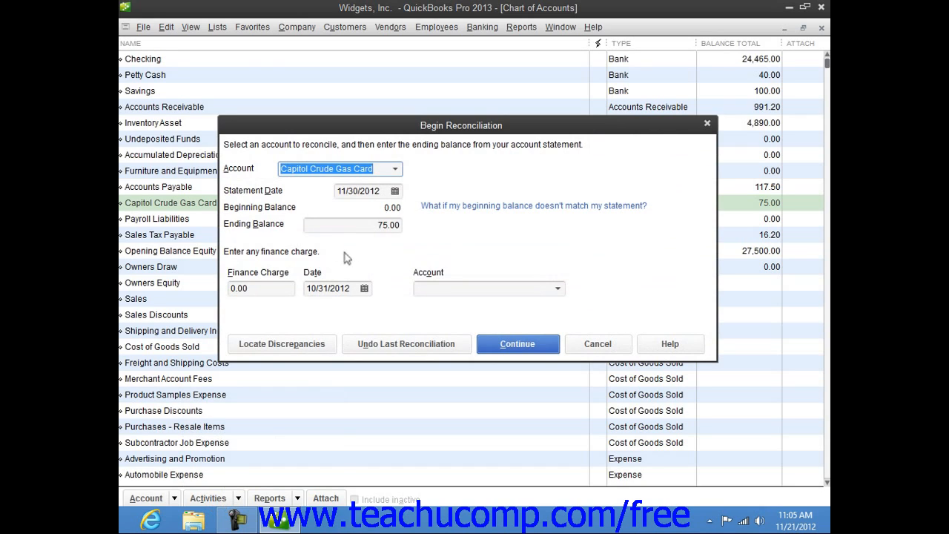
{"action": "mouse_move", "coordinate": [354, 247]}
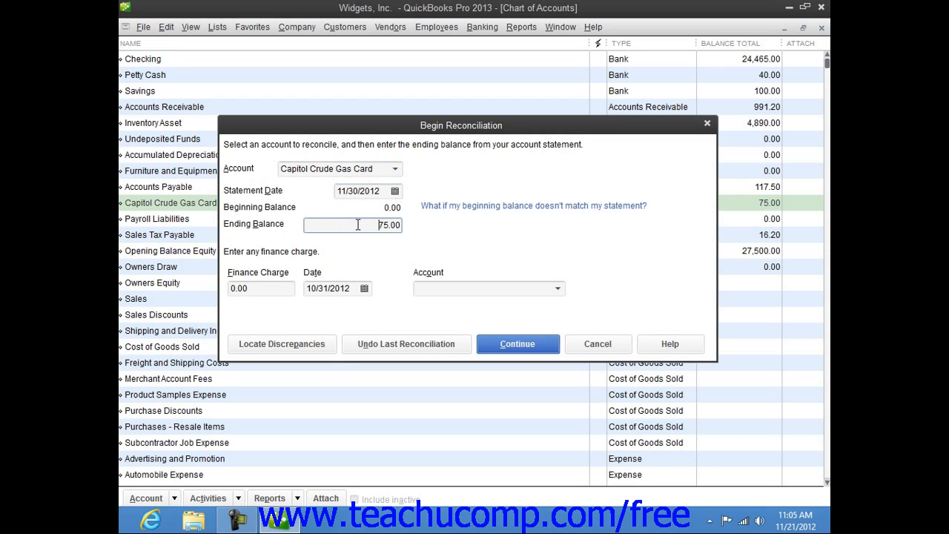
{"action": "left_click", "coordinate": [260, 287]}
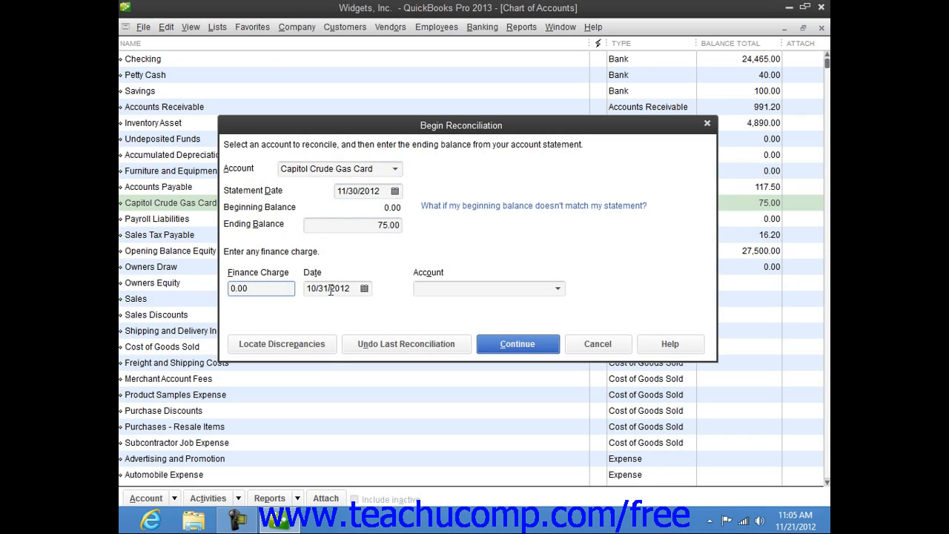
{"action": "mouse_move", "coordinate": [434, 286]}
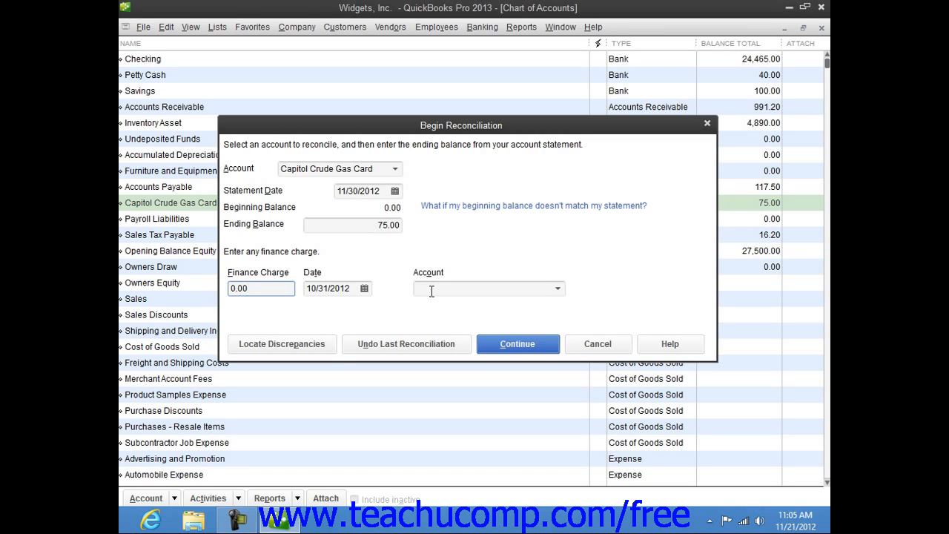
{"action": "left_click", "coordinate": [516, 344]}
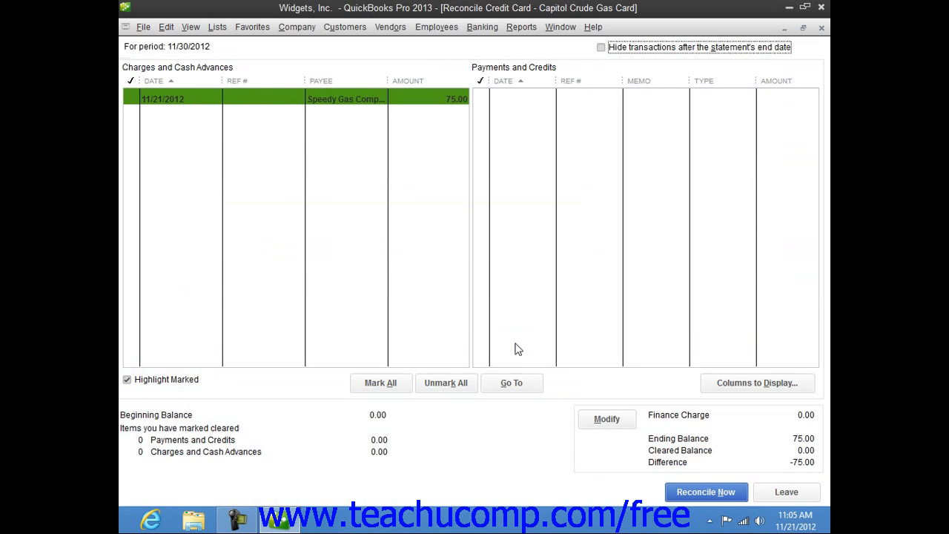
{"action": "mouse_move", "coordinate": [368, 130]}
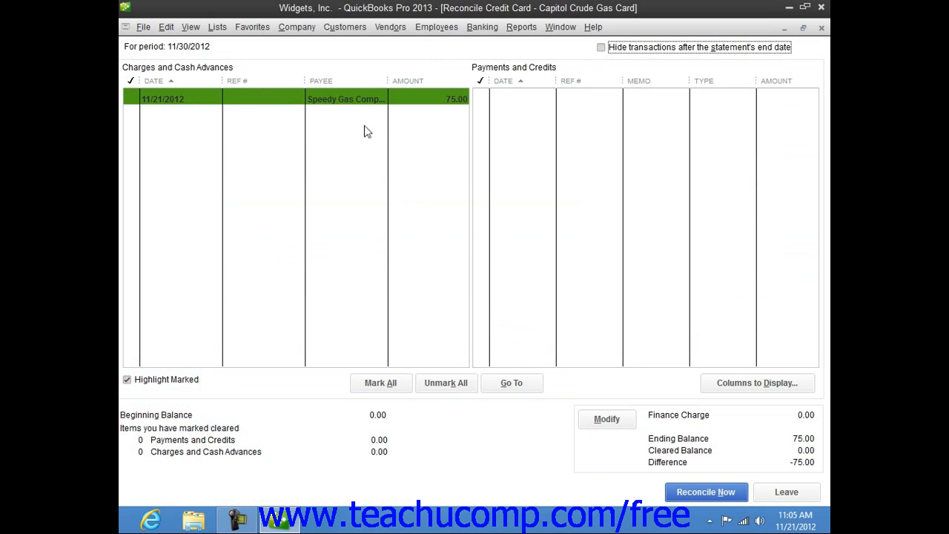
{"action": "mouse_move", "coordinate": [350, 169]}
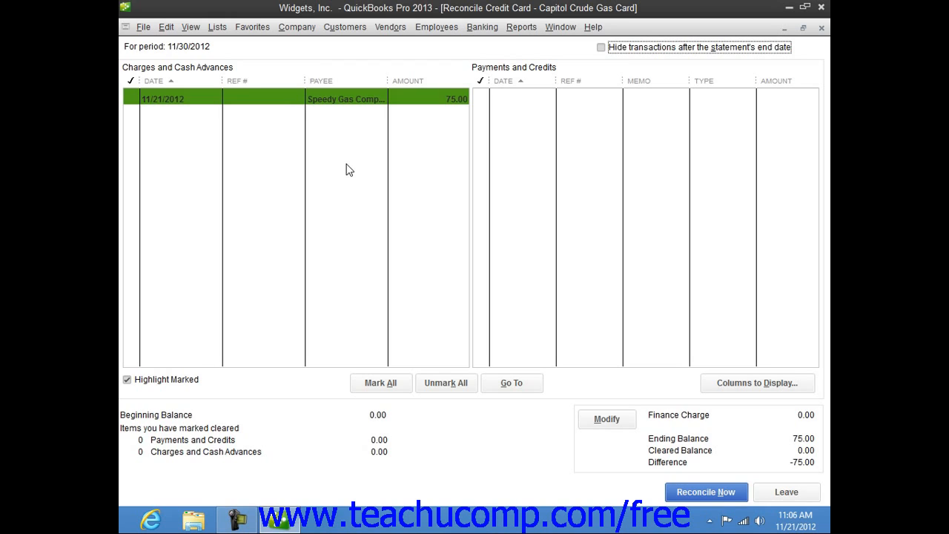
{"action": "mouse_move", "coordinate": [282, 156]}
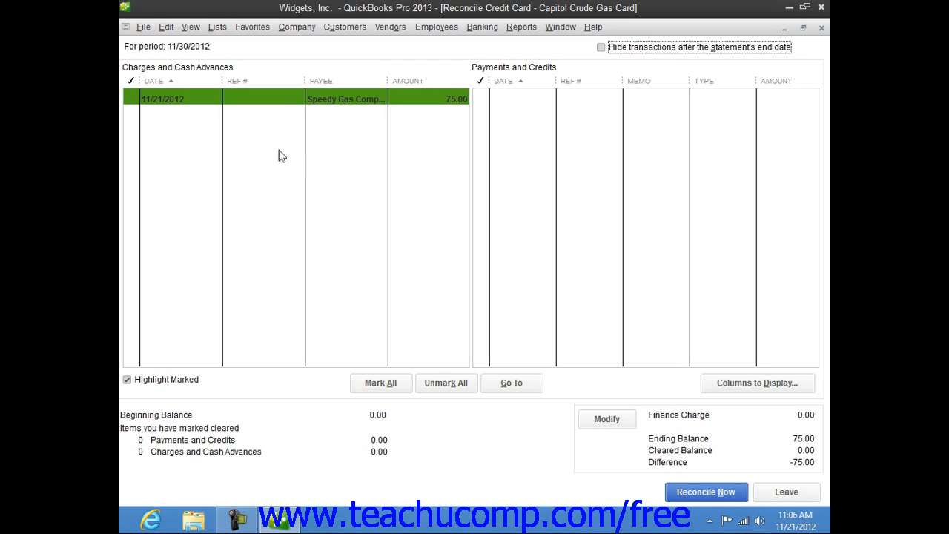
{"action": "mouse_move", "coordinate": [211, 153]}
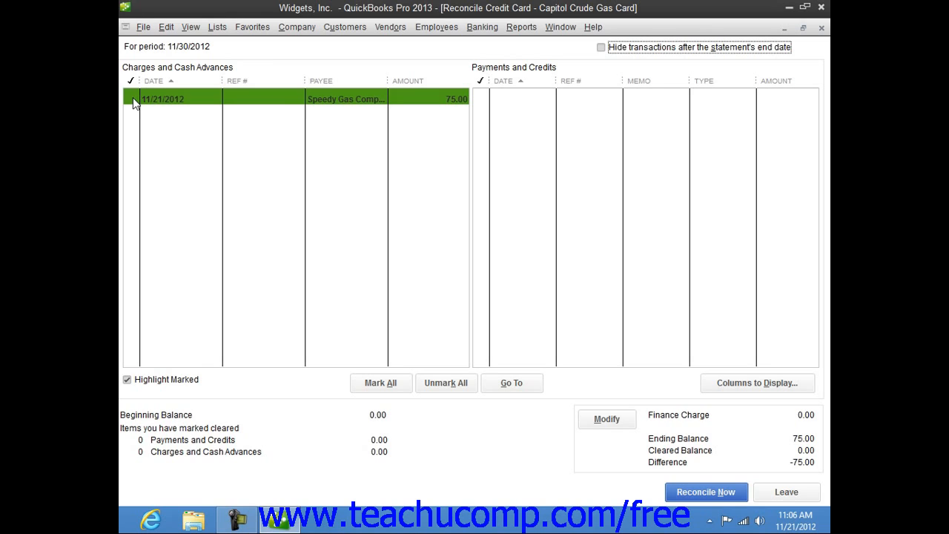
Step: Mark the 11/21/2012 Speedy Gas Company 75.00 charge cleared, leaving a 0.00 difference
{"action": "left_click", "coordinate": [132, 97]}
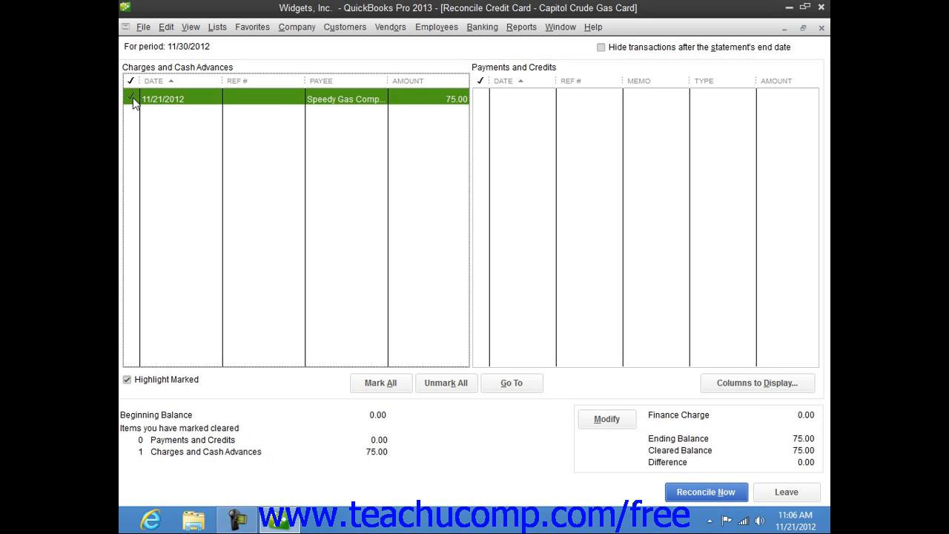
{"action": "mouse_move", "coordinate": [166, 123]}
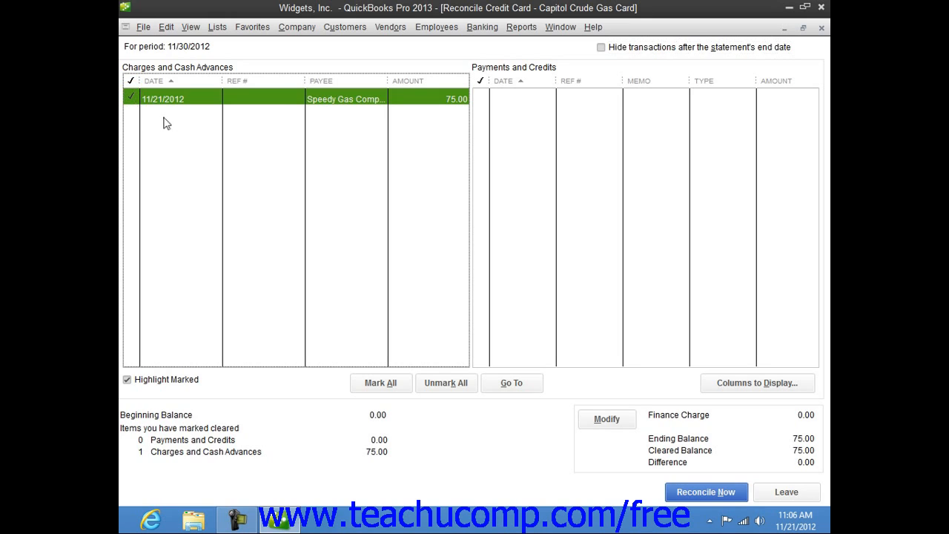
{"action": "mouse_move", "coordinate": [671, 469]}
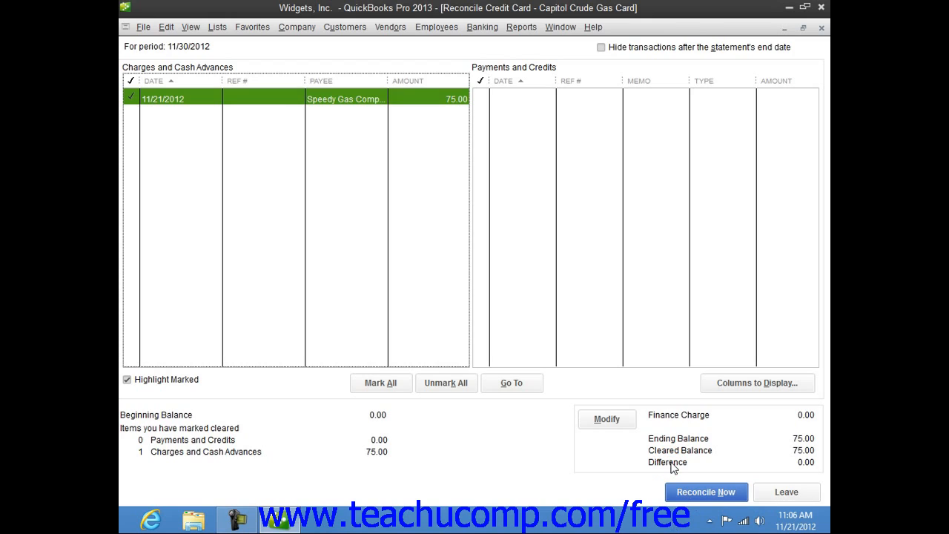
{"action": "mouse_move", "coordinate": [676, 469]}
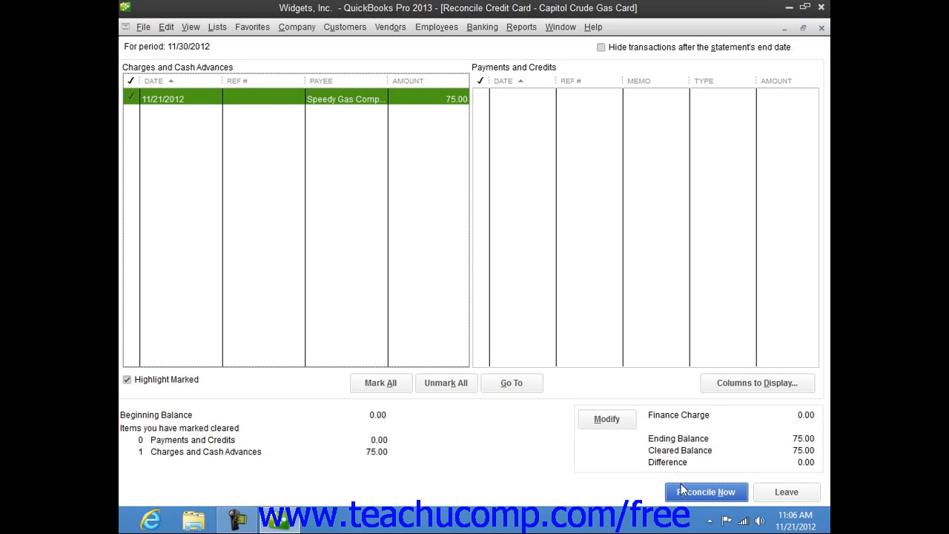
Step: Reconcile now and choose 'Enter a bill for payment later' for the 75.00 balance
{"action": "left_click", "coordinate": [706, 493]}
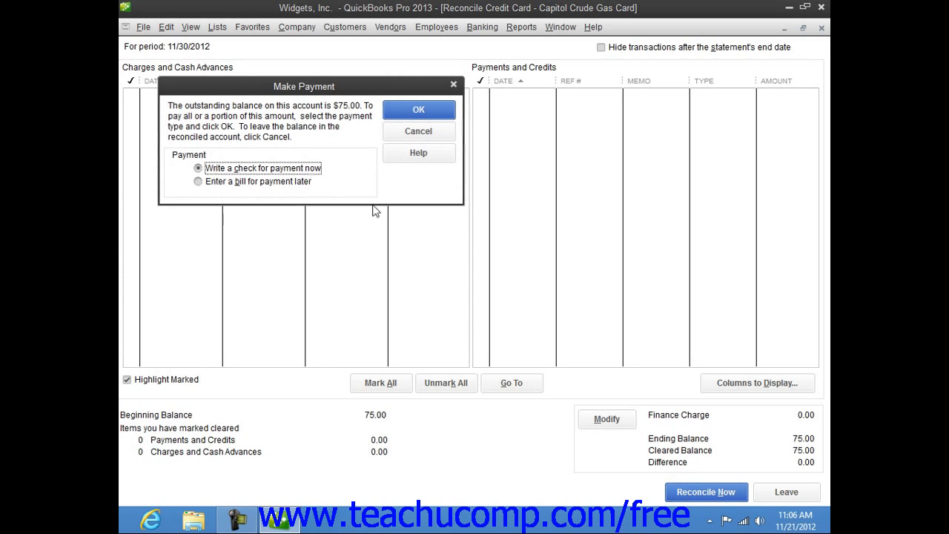
{"action": "mouse_move", "coordinate": [350, 172]}
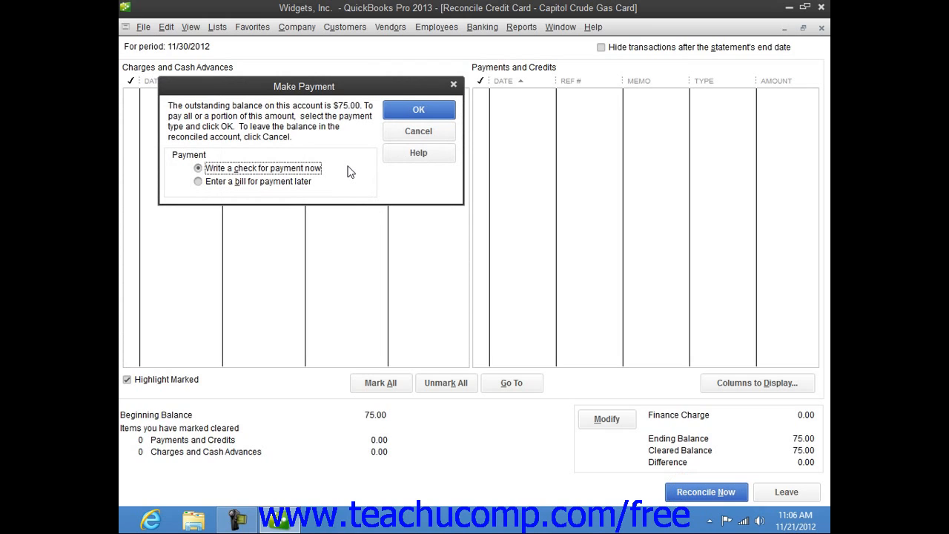
{"action": "mouse_move", "coordinate": [356, 172]}
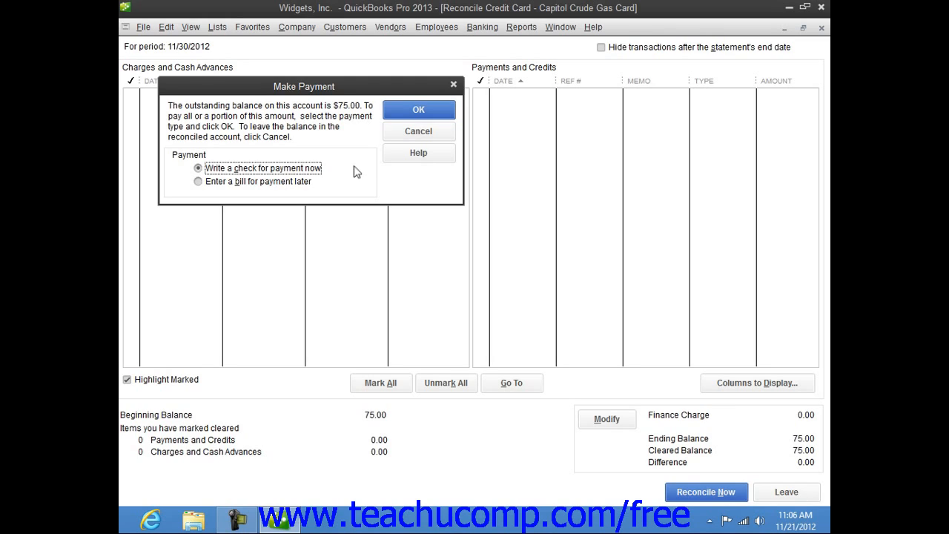
{"action": "mouse_move", "coordinate": [365, 160]}
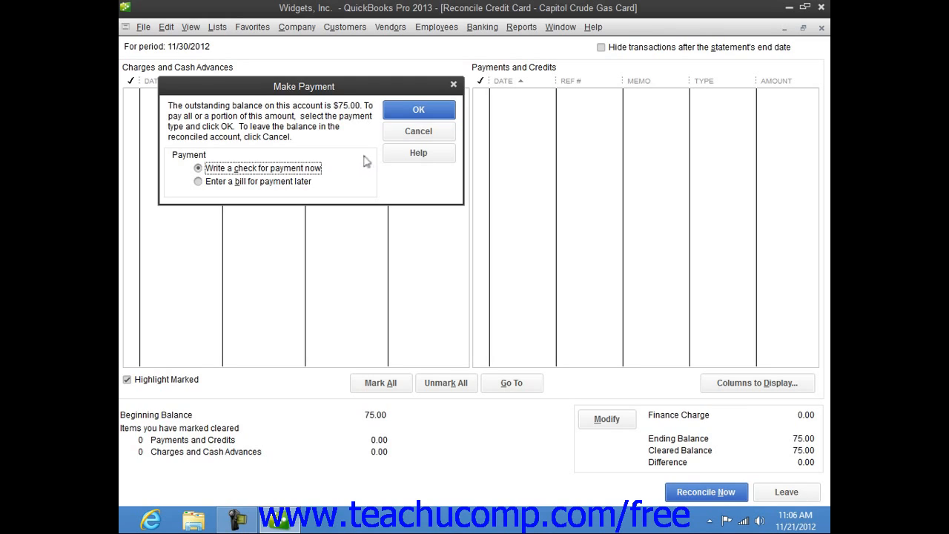
{"action": "mouse_move", "coordinate": [359, 156]}
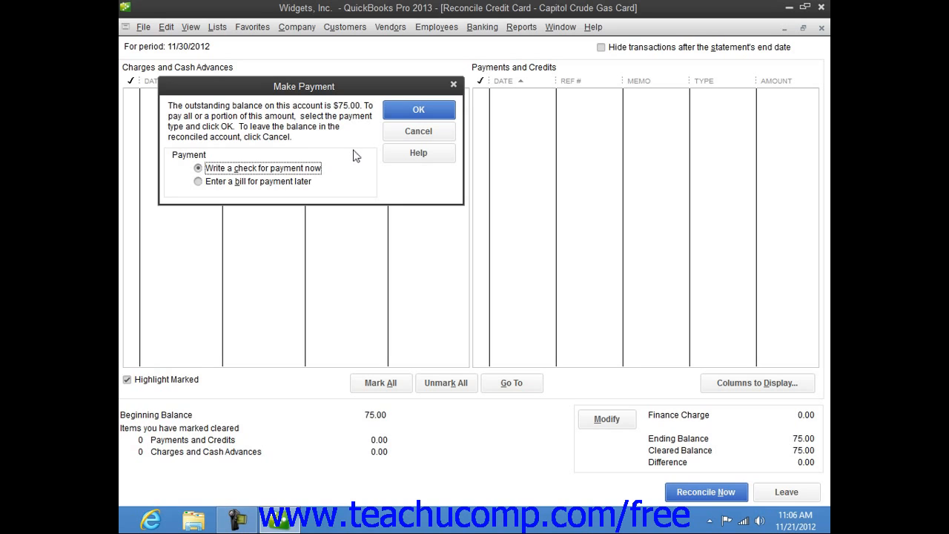
{"action": "left_click", "coordinate": [199, 181]}
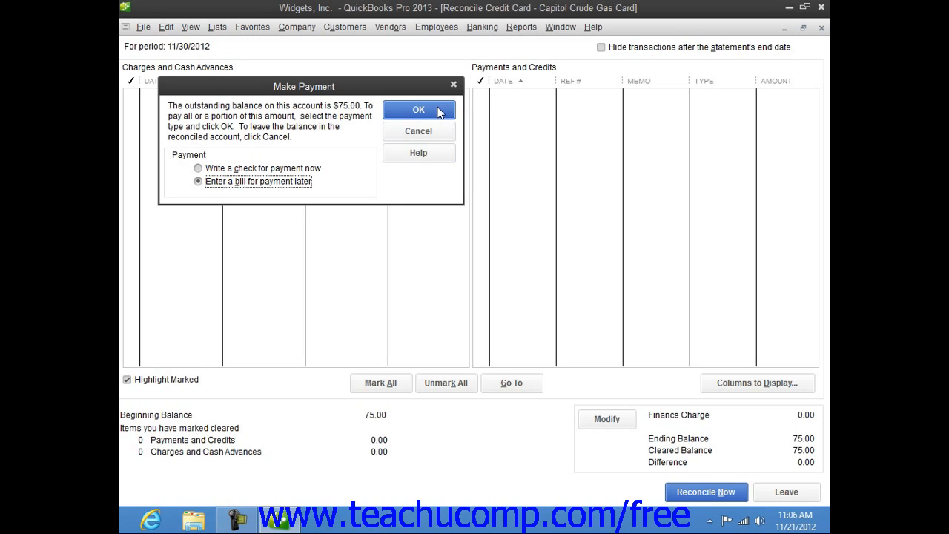
{"action": "left_click", "coordinate": [418, 110]}
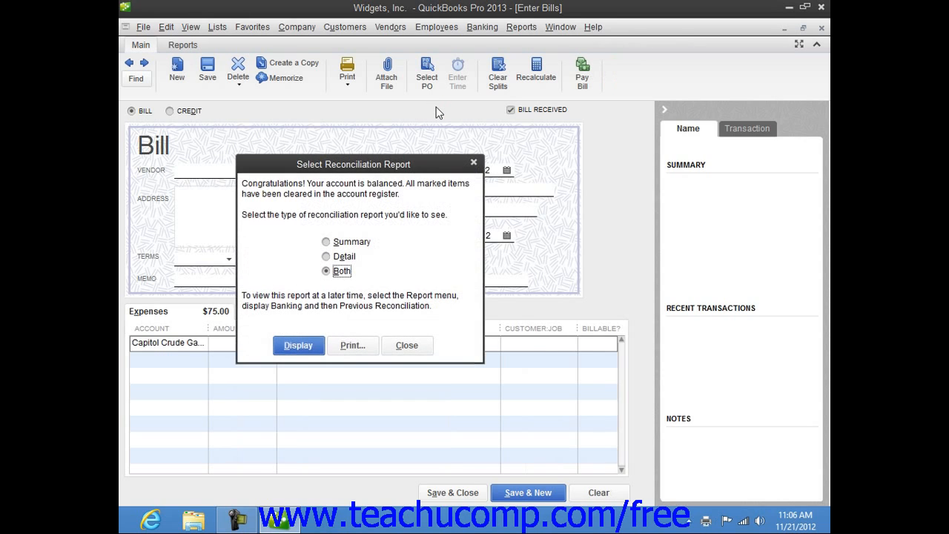
{"action": "mouse_move", "coordinate": [414, 295]}
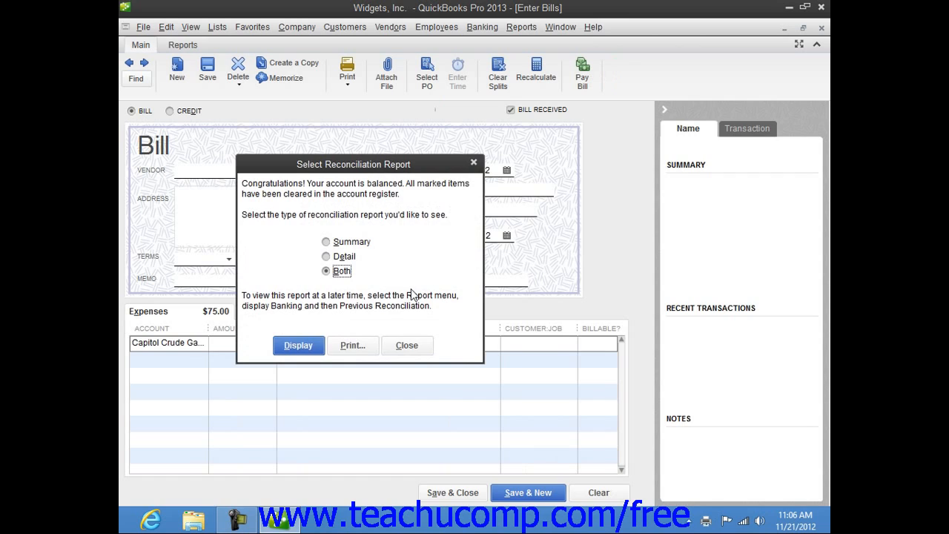
Step: Skip the reconciliation report and pick a vendor for the 75.00 bill from the Vendor list
{"action": "left_click", "coordinate": [407, 344]}
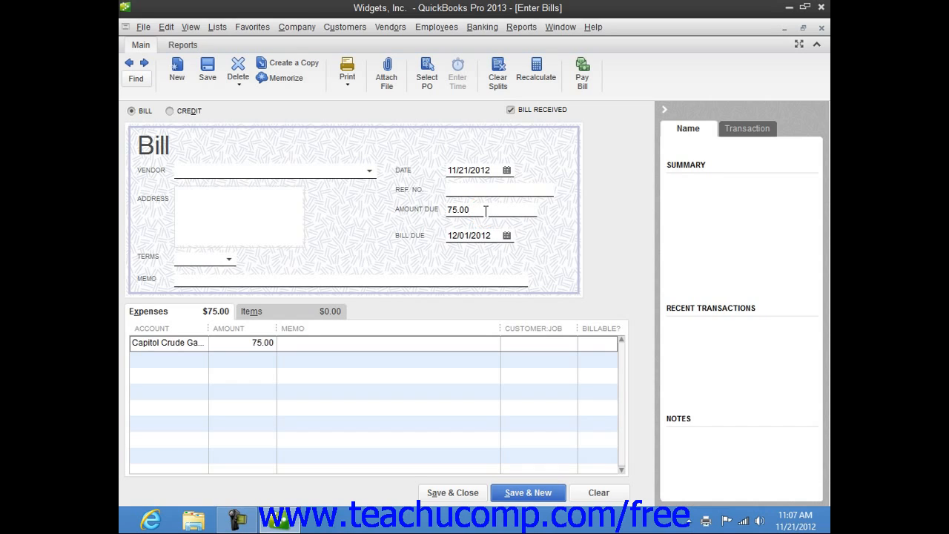
{"action": "mouse_move", "coordinate": [463, 210]}
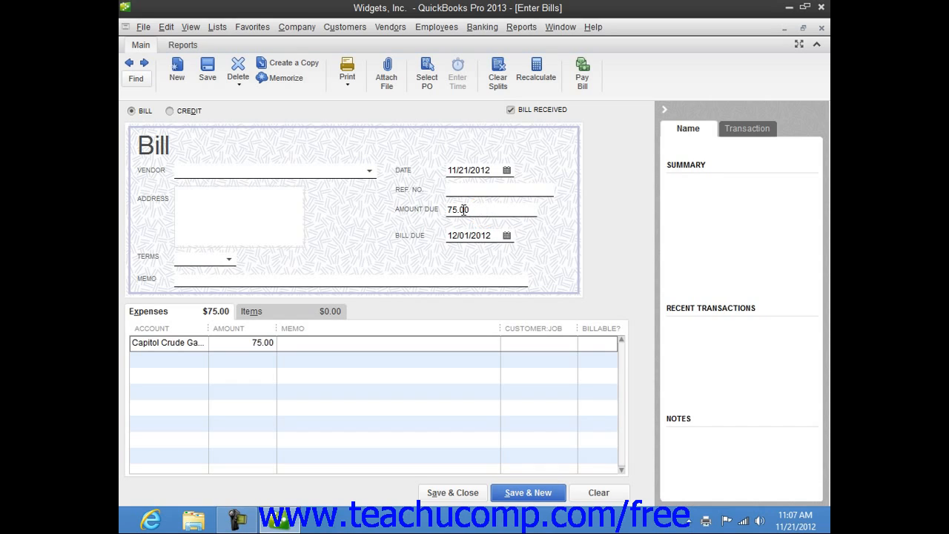
{"action": "mouse_move", "coordinate": [371, 177]}
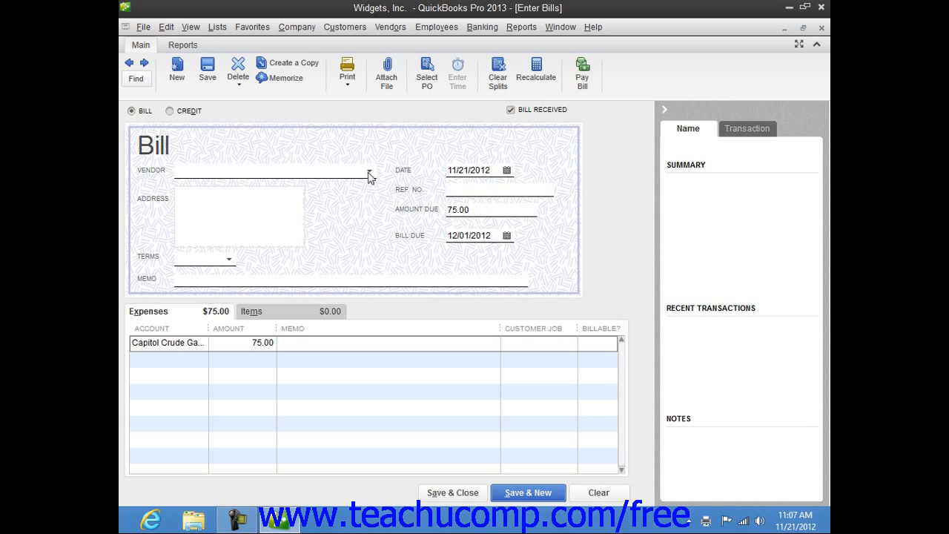
{"action": "left_click", "coordinate": [368, 171]}
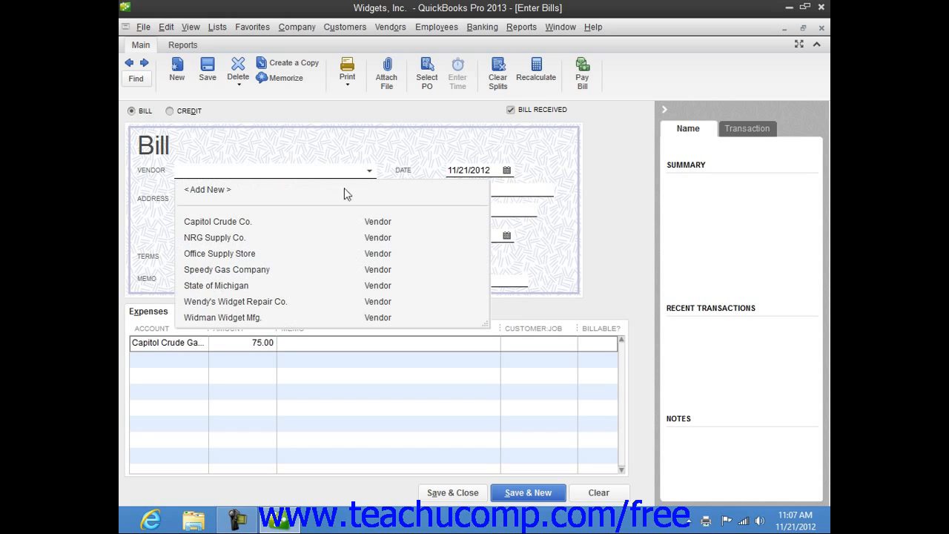
{"action": "mouse_move", "coordinate": [242, 296]}
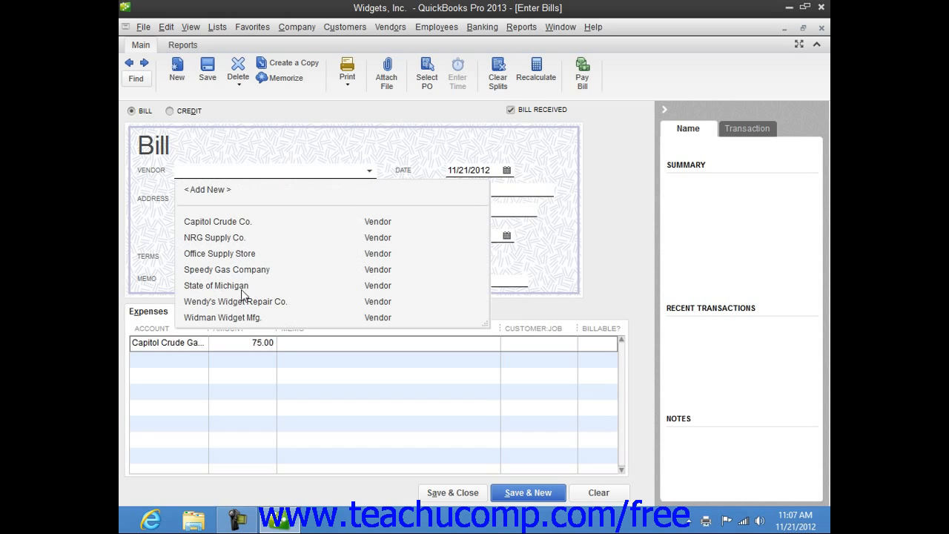
{"action": "left_click", "coordinate": [217, 221]}
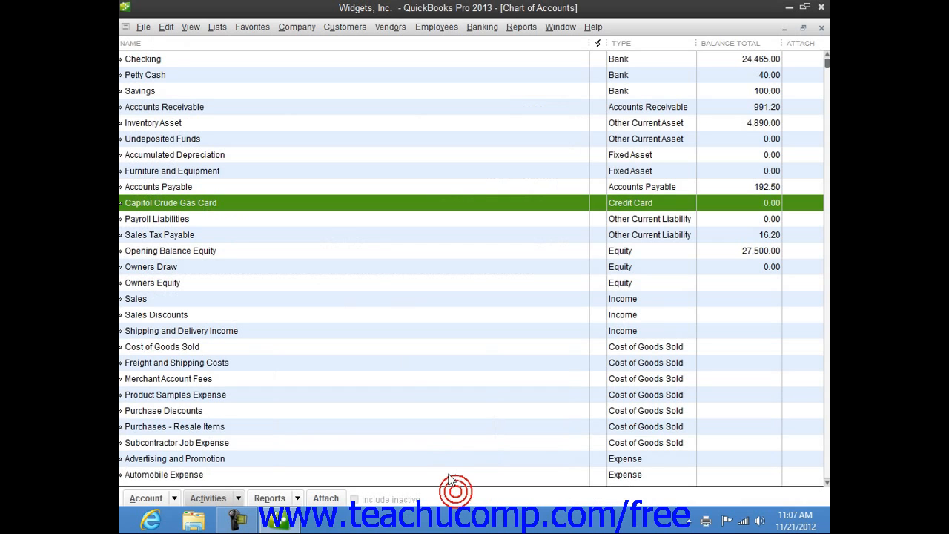
{"action": "mouse_move", "coordinate": [753, 59]}
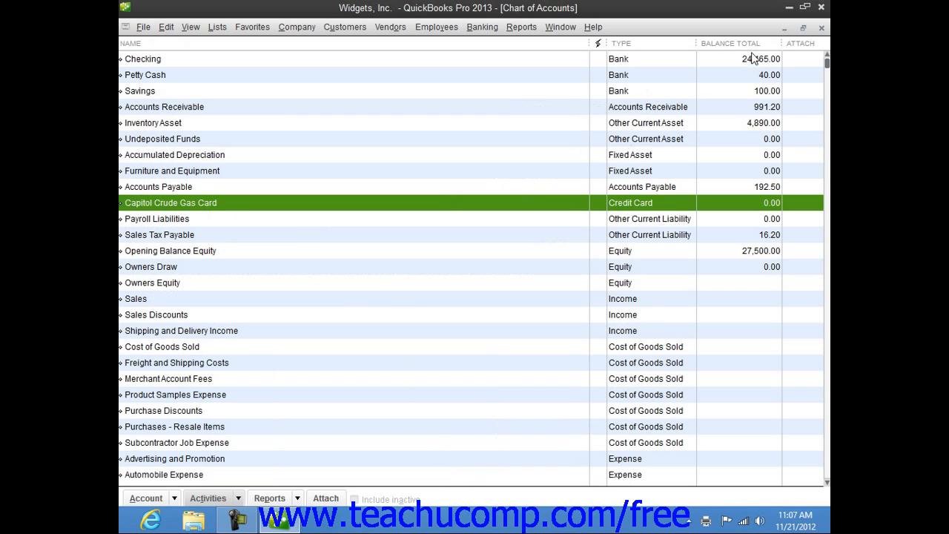